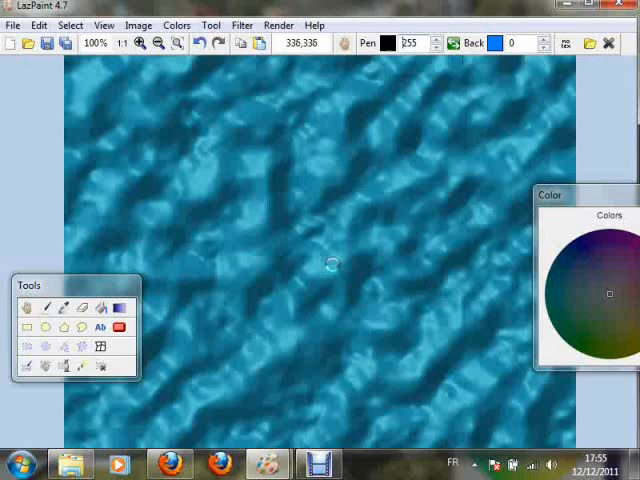
Step: Apply a Lightness adjustment from Colors, multiplying lightness to add bright highlights and black gaps
left_click(176, 24)
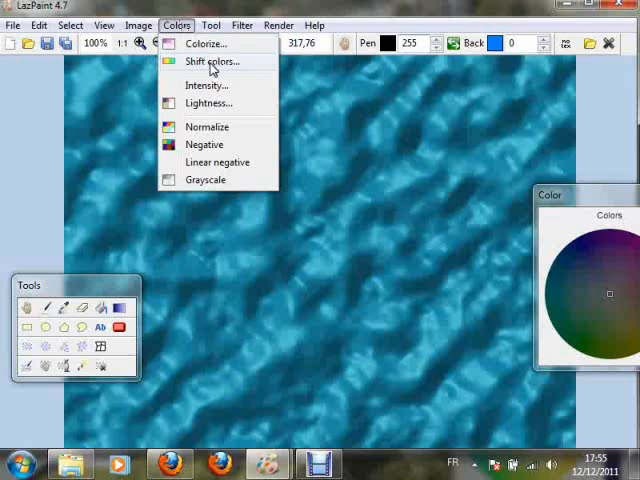
left_click(208, 102)
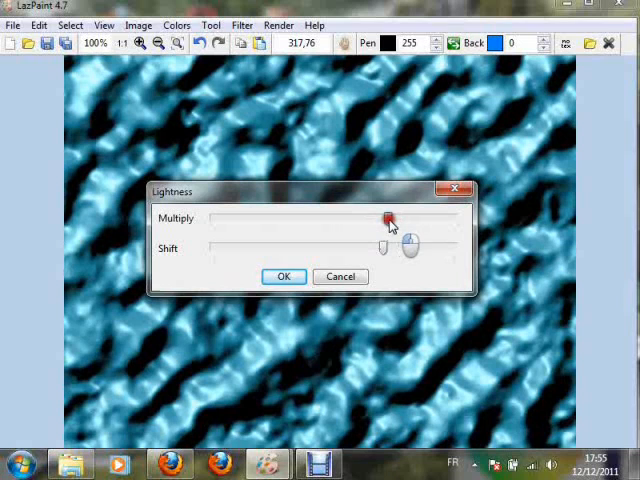
left_click(280, 24)
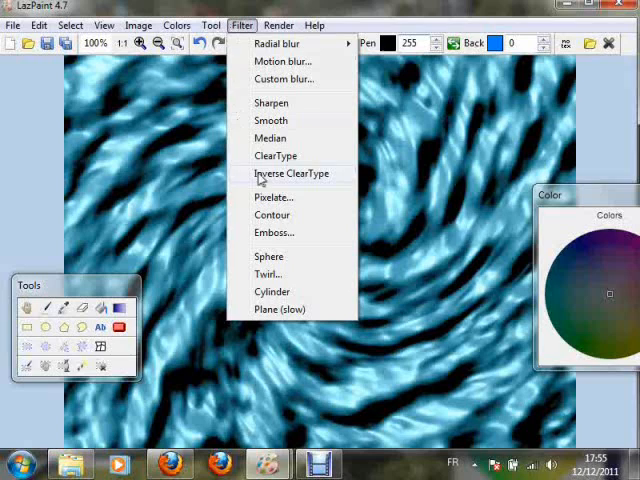
Step: Apply a Twirl filter so the blue texture swirls into spiral arms
left_click(268, 272)
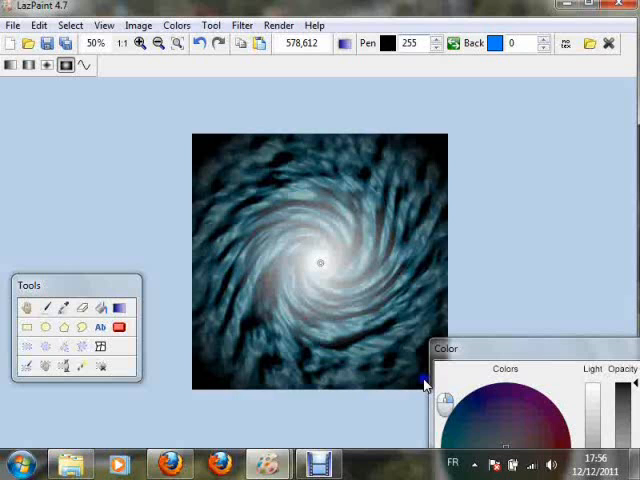
Step: Bring up the Colors adjustment list over the square galaxy image
left_click(176, 24)
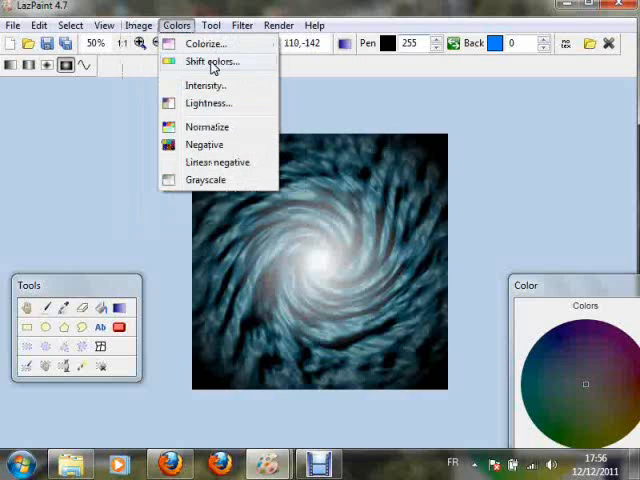
Step: Raise the Intensity shift so the white core and blue arms glow brighter
left_click(206, 84)
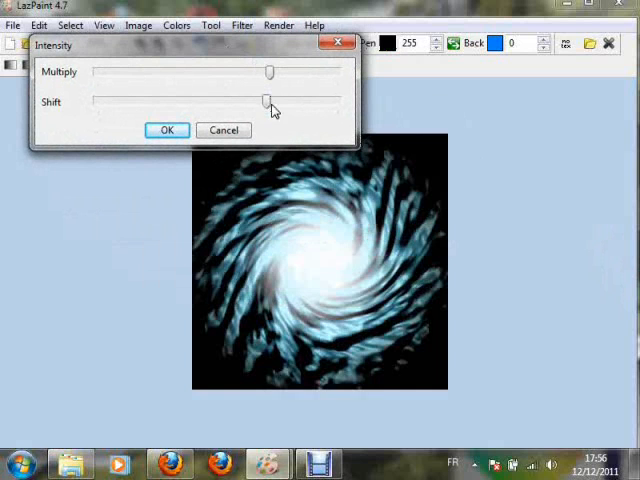
left_click_drag(270, 72, 256, 72)
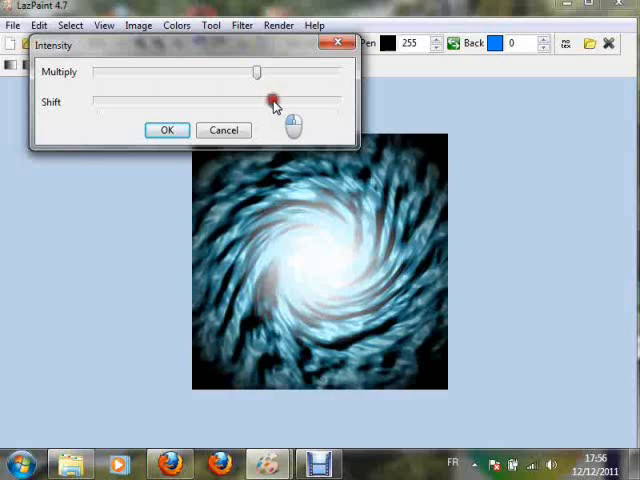